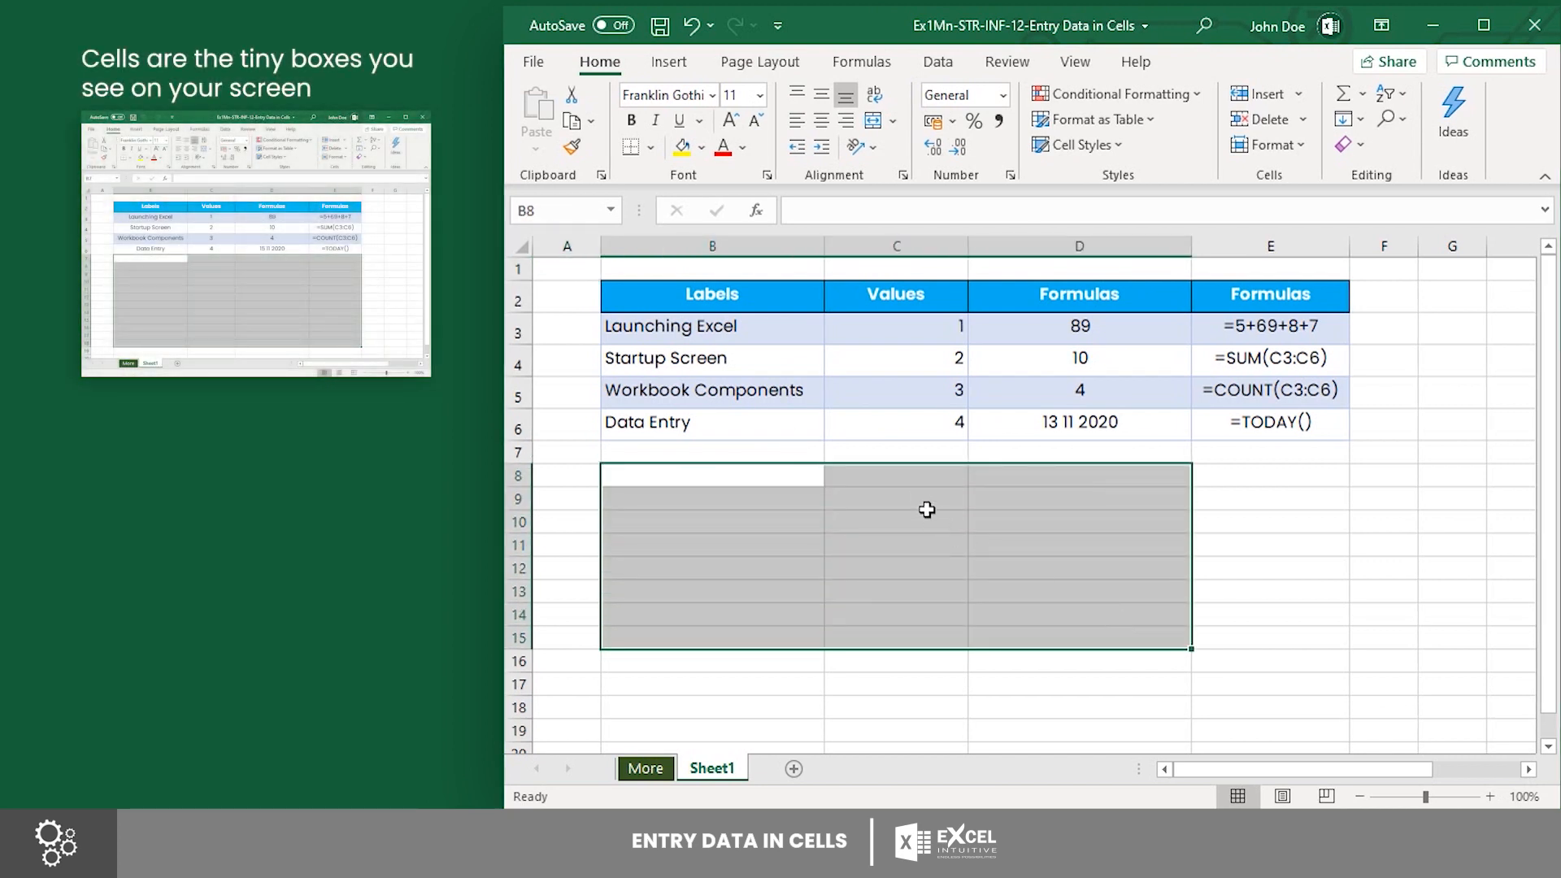
Step: Change the Data Entry value from 4 to 5 so the SUM result becomes 11
click(894, 475)
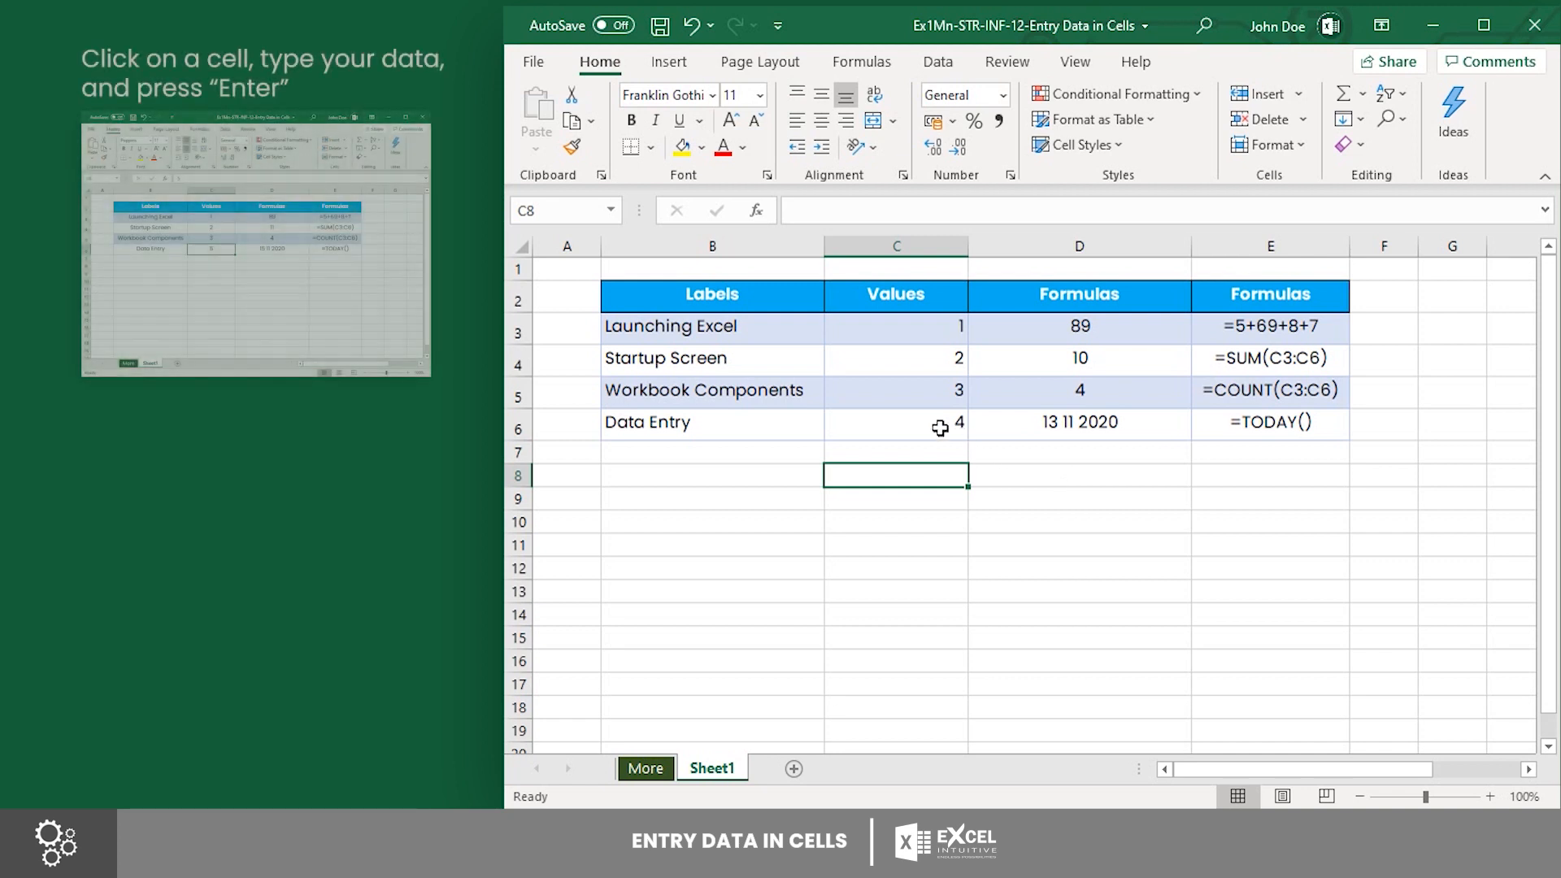
text(5)
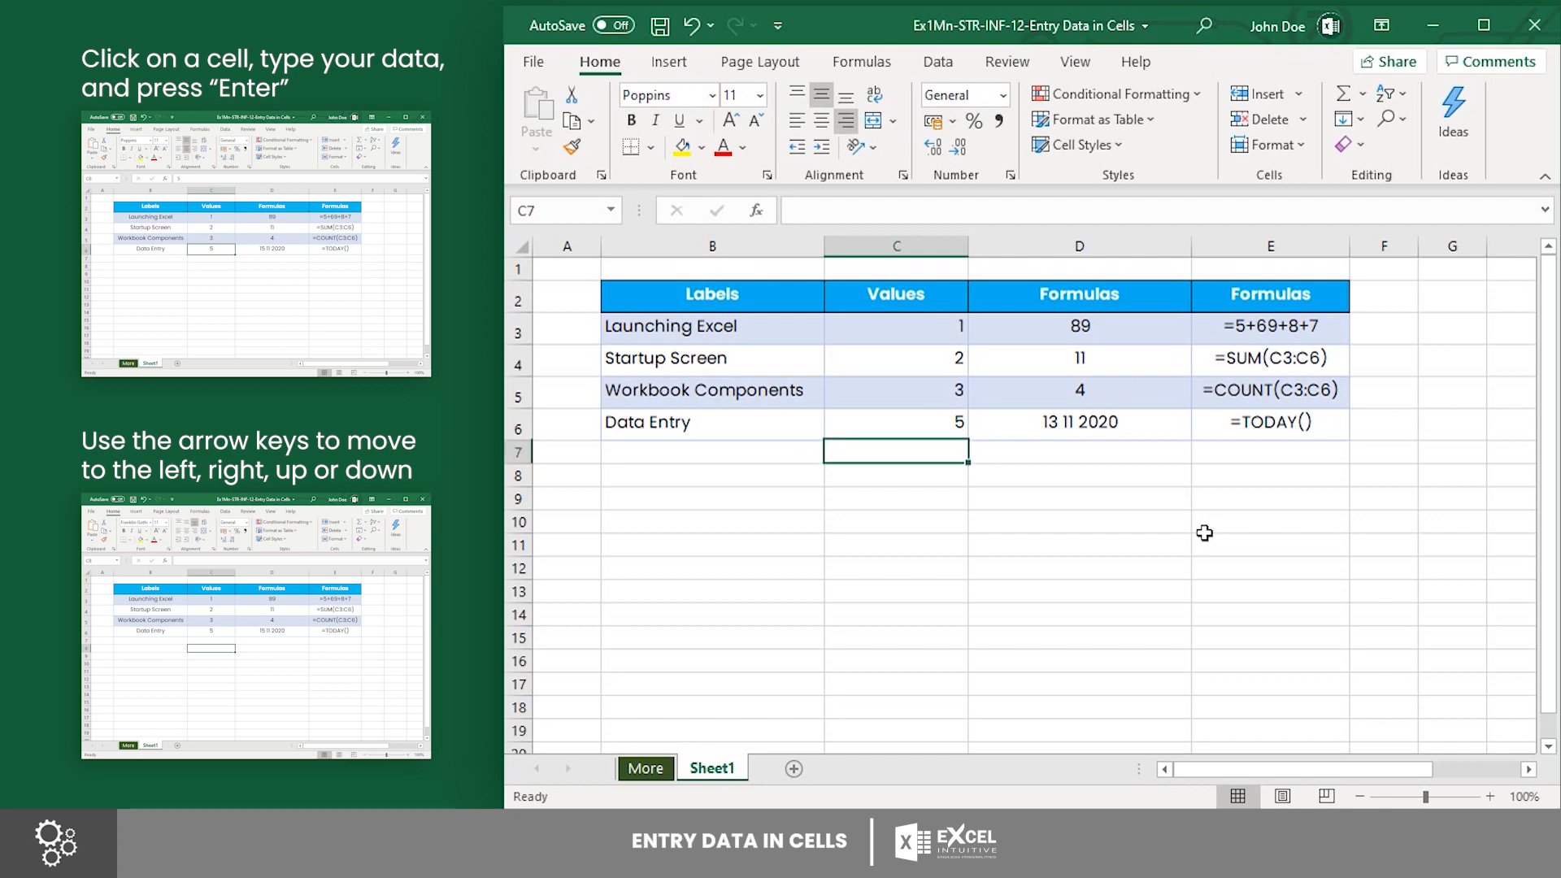
click(662, 94)
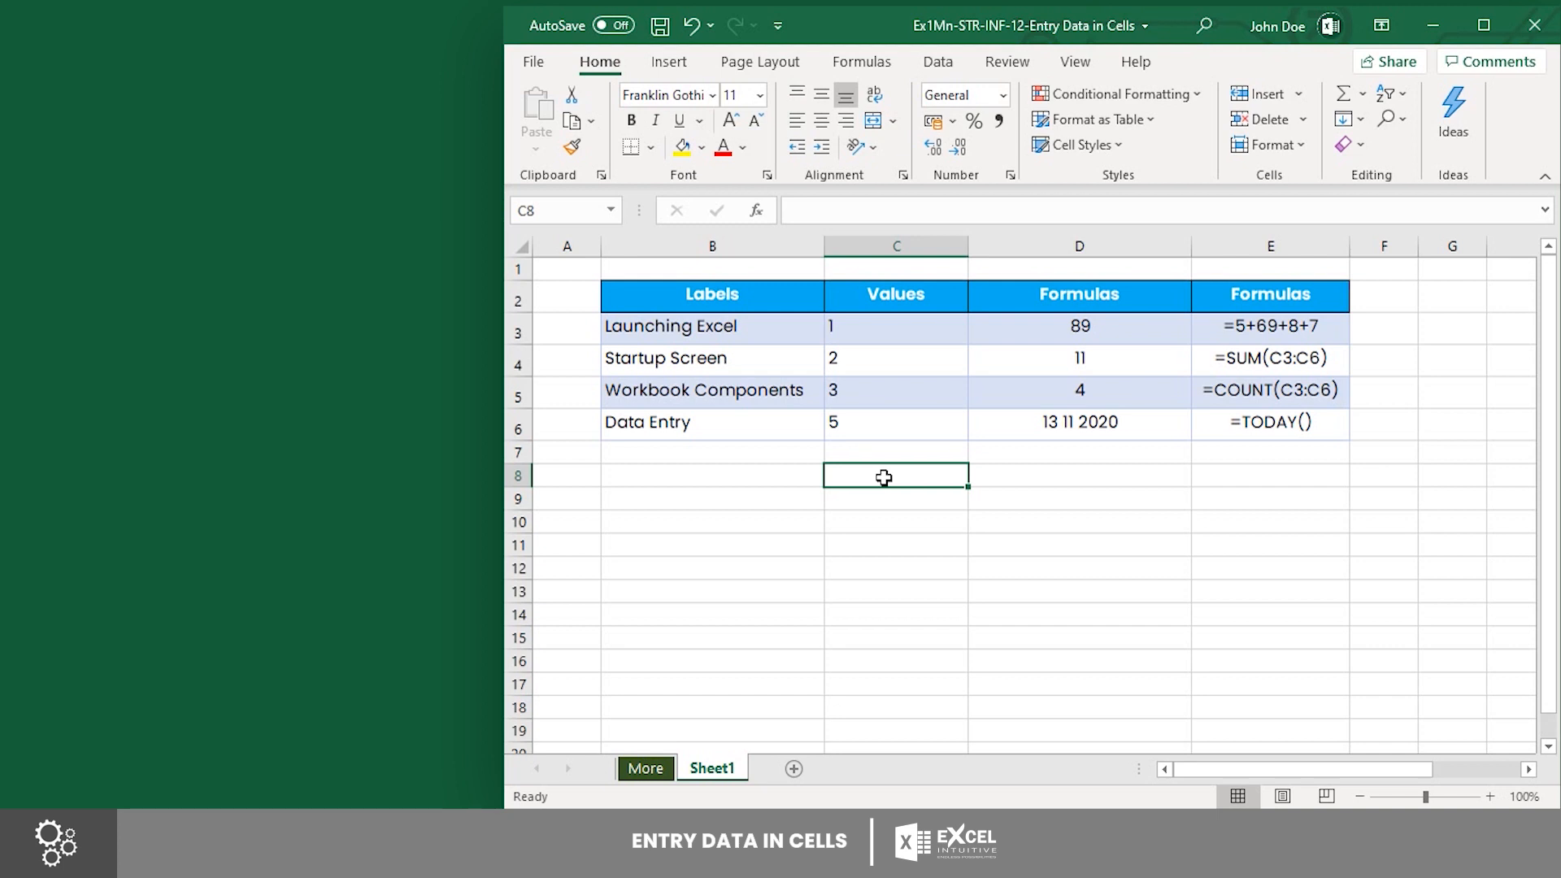
Step: Edit the Launching Excel formula to =5+69+8+6, giving 88
double_click(1078, 325)
text(6)
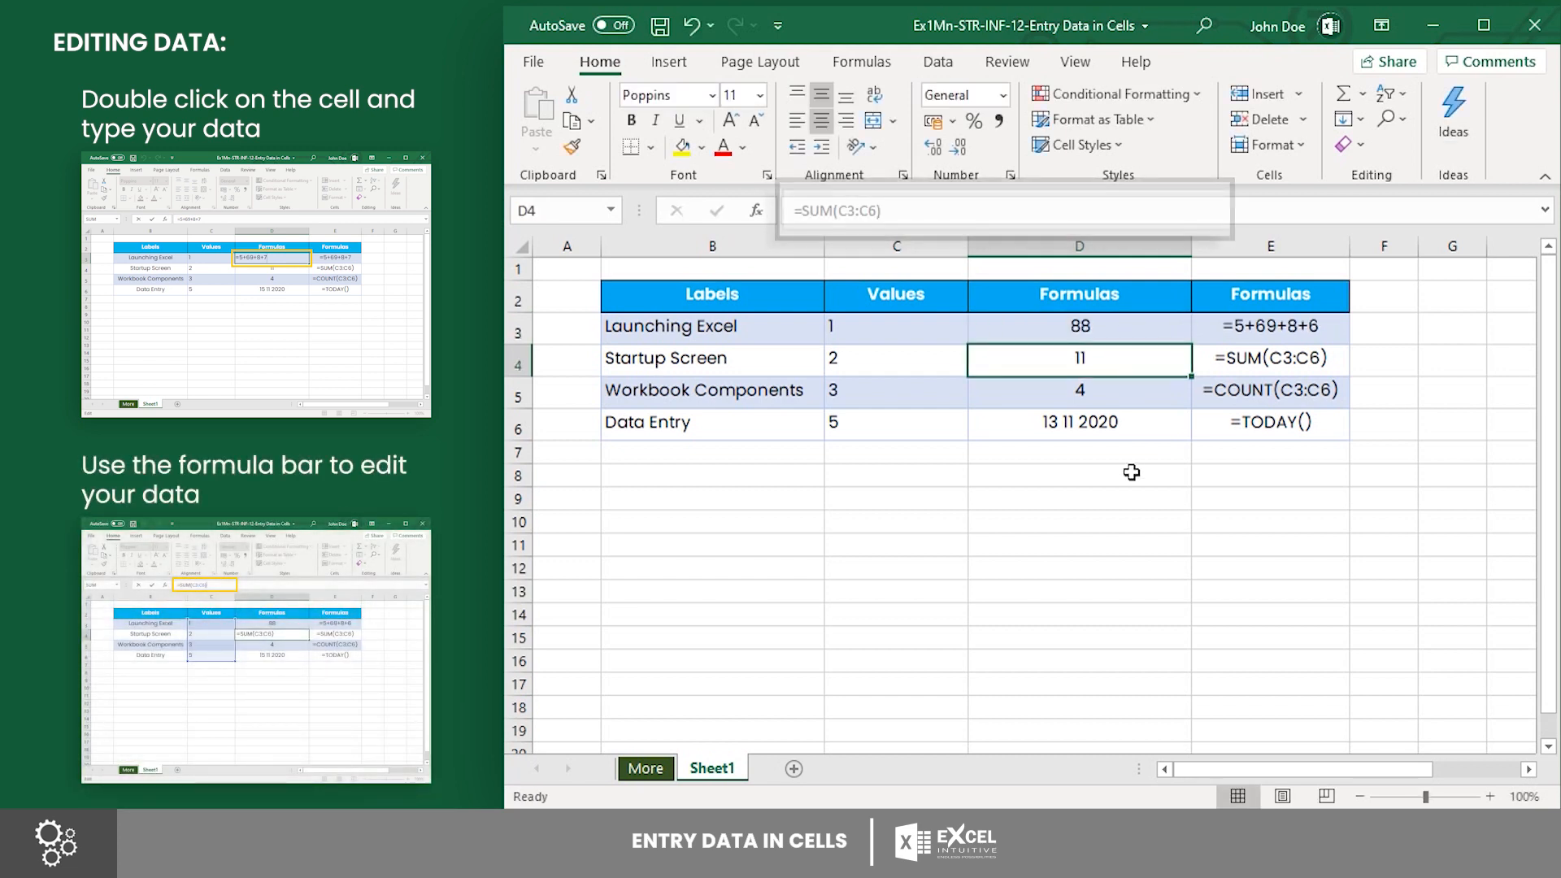
click(1078, 474)
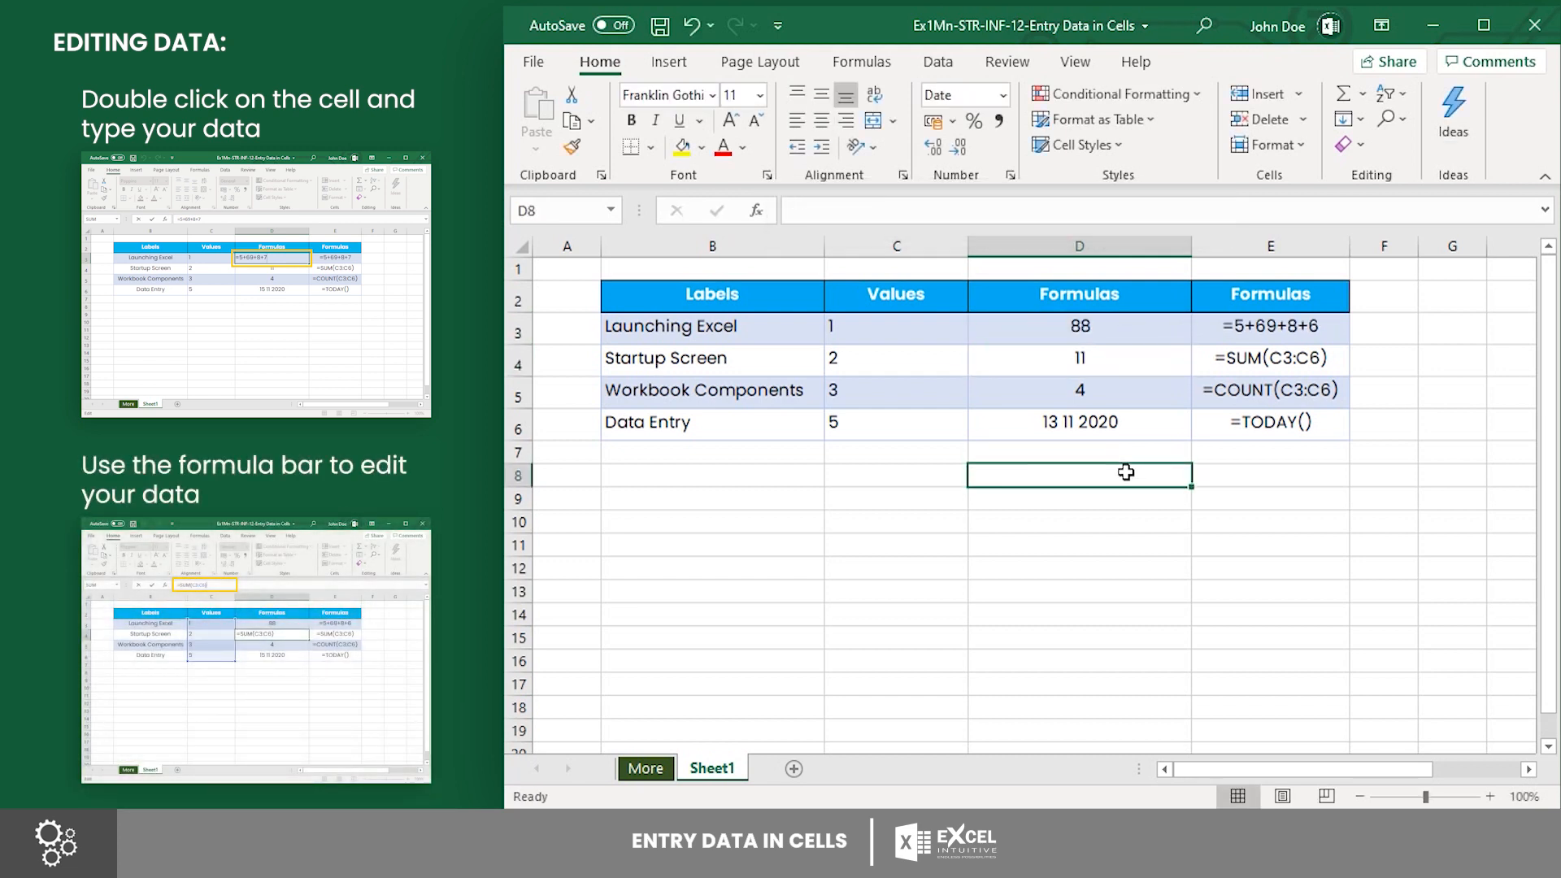